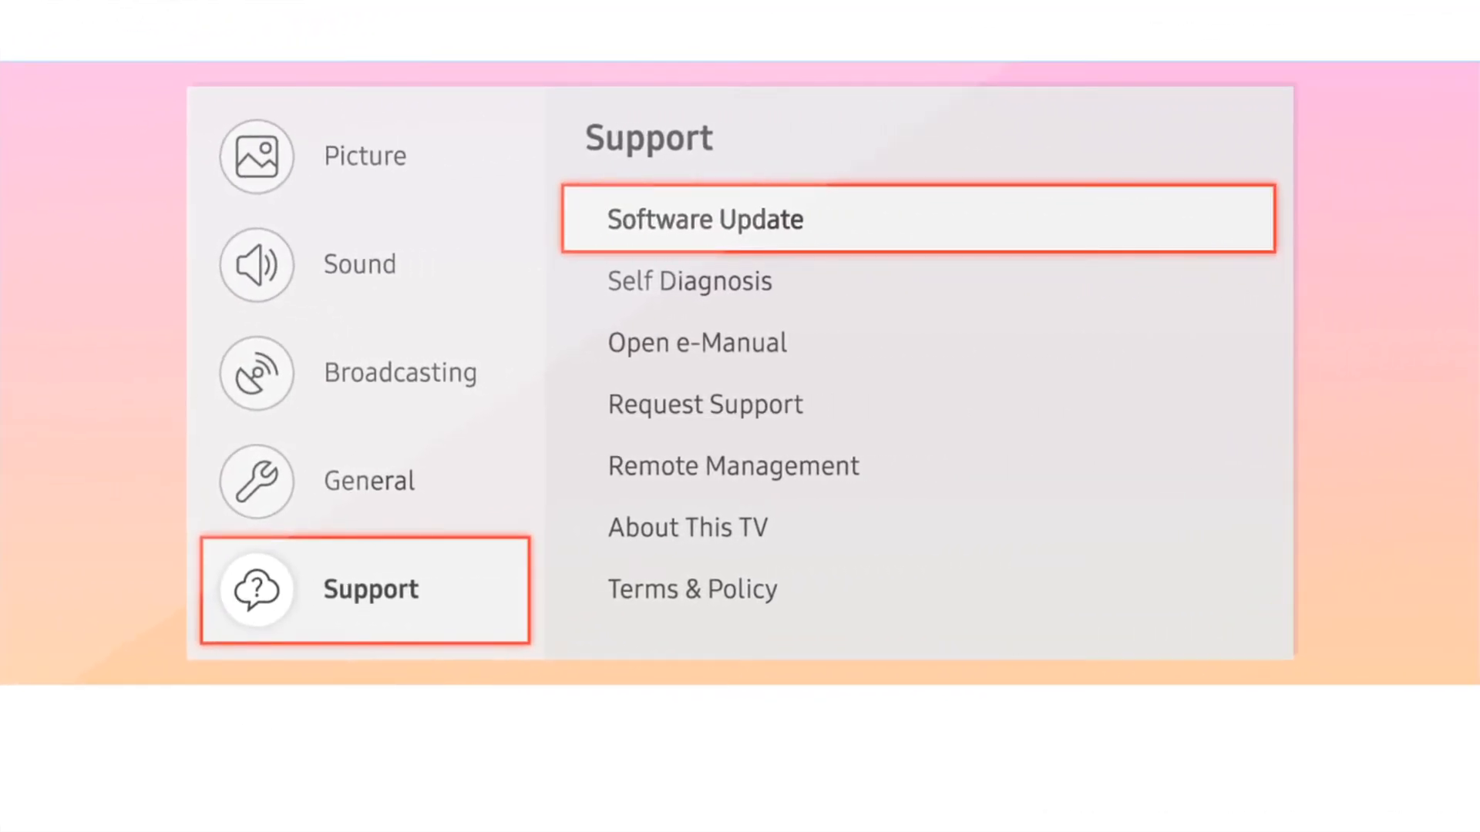
Open the Software Update page under Support, showing Update Now and Auto Update
click(703, 217)
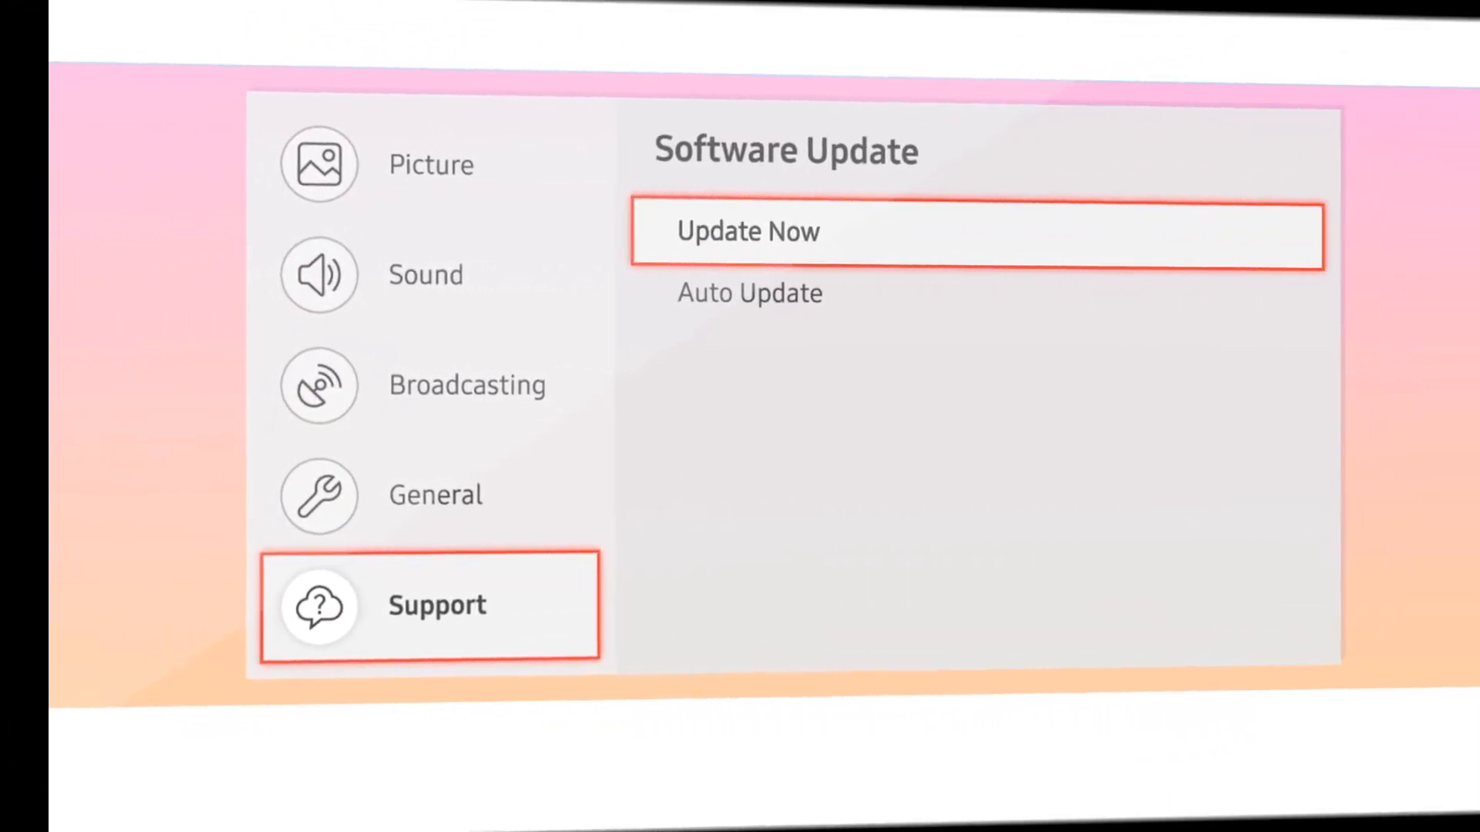